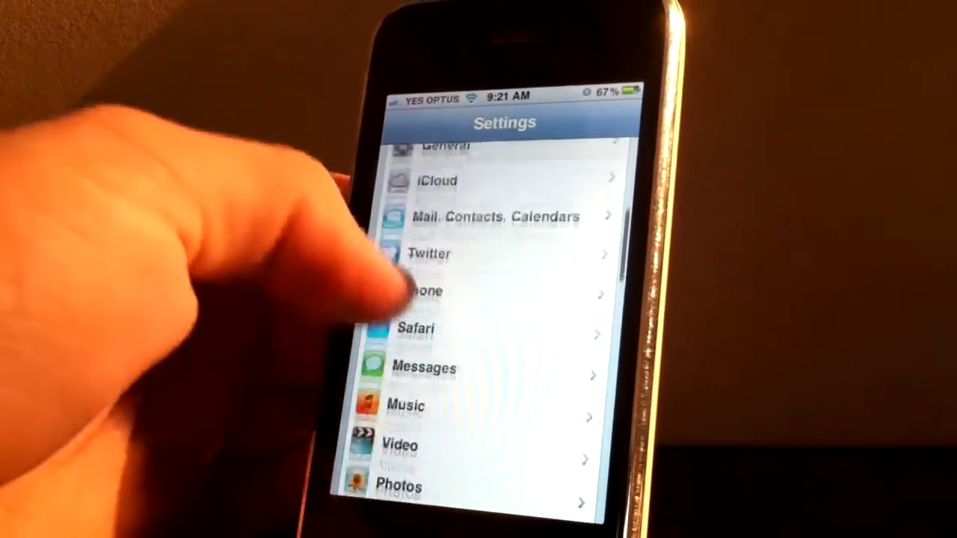
pyautogui.scroll(-3)
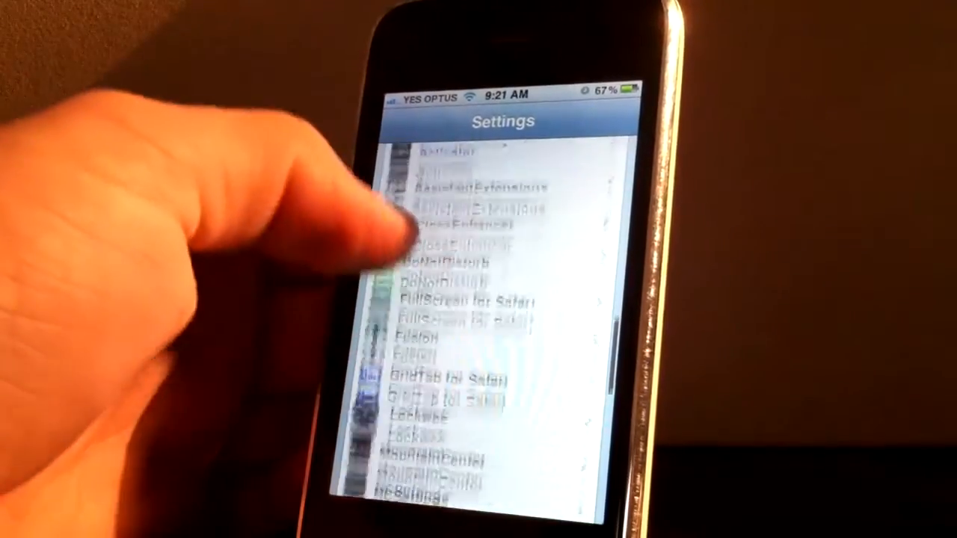
pyautogui.scroll(3)
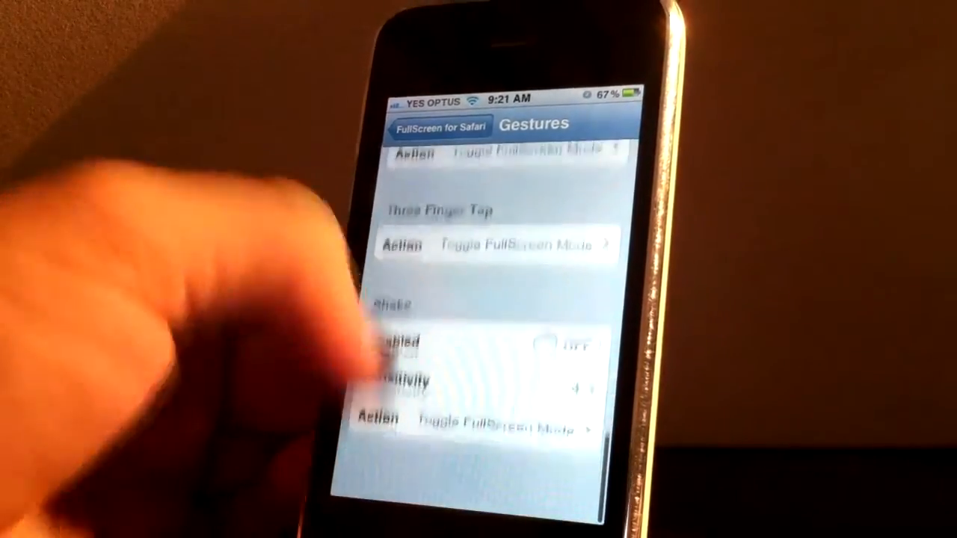
pyautogui.scroll(3)
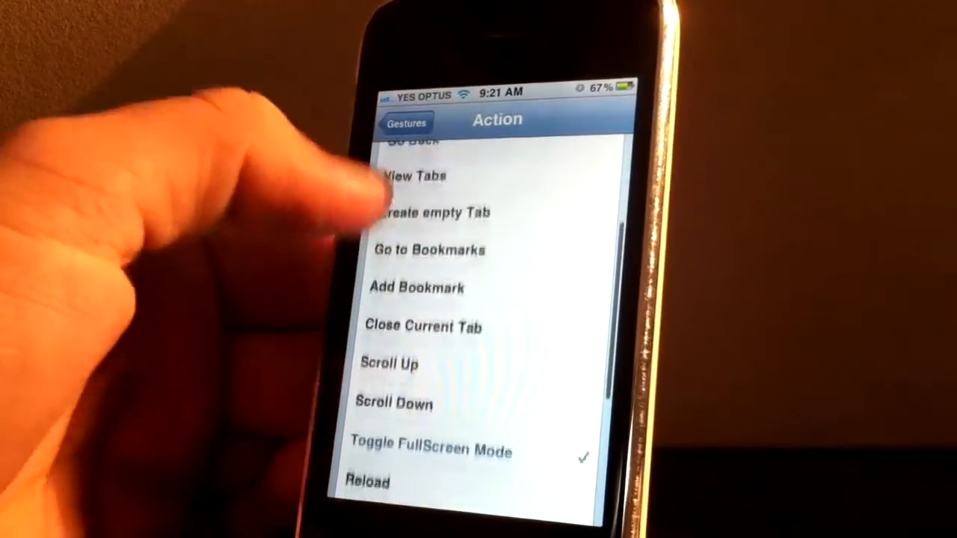
pyautogui.scroll(-3)
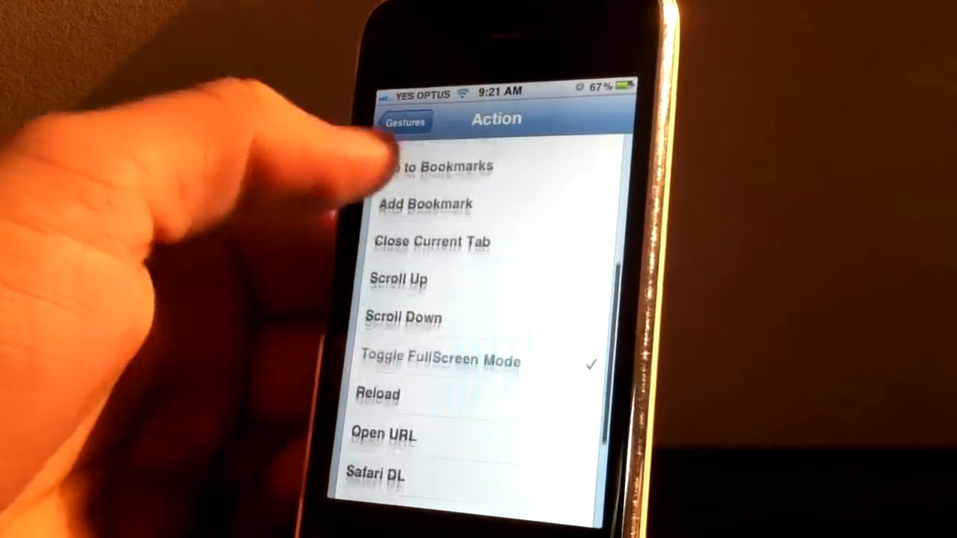
pyautogui.scroll(-3)
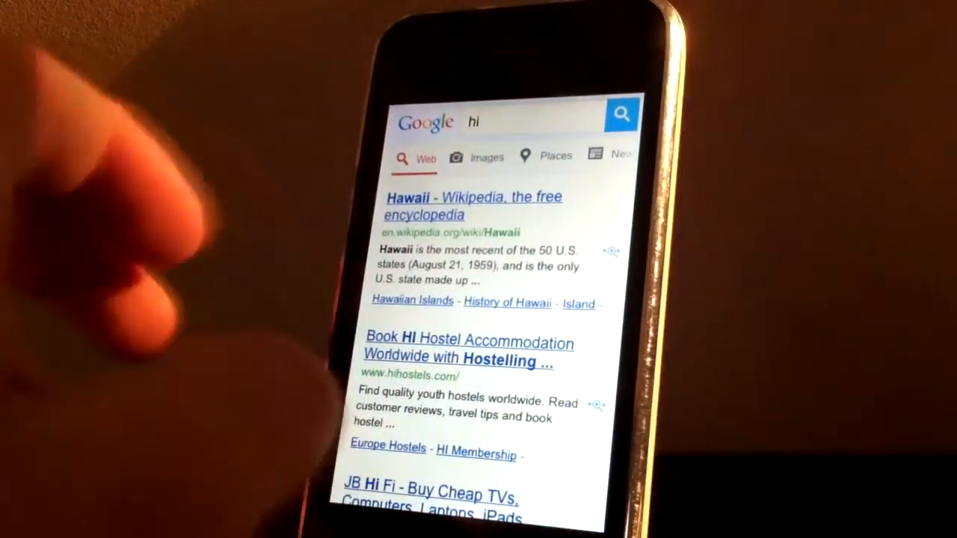
pyautogui.scroll(-3)
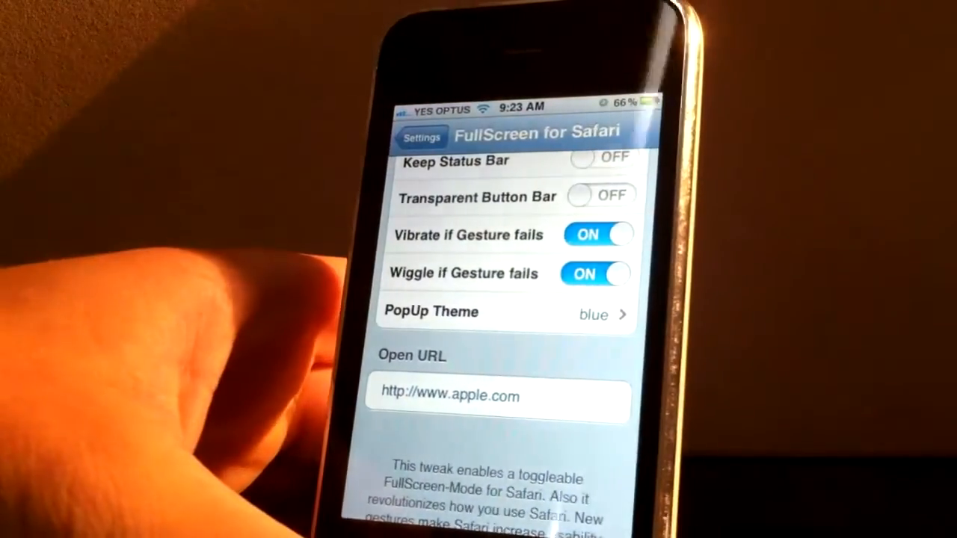
pyautogui.scroll(-3)
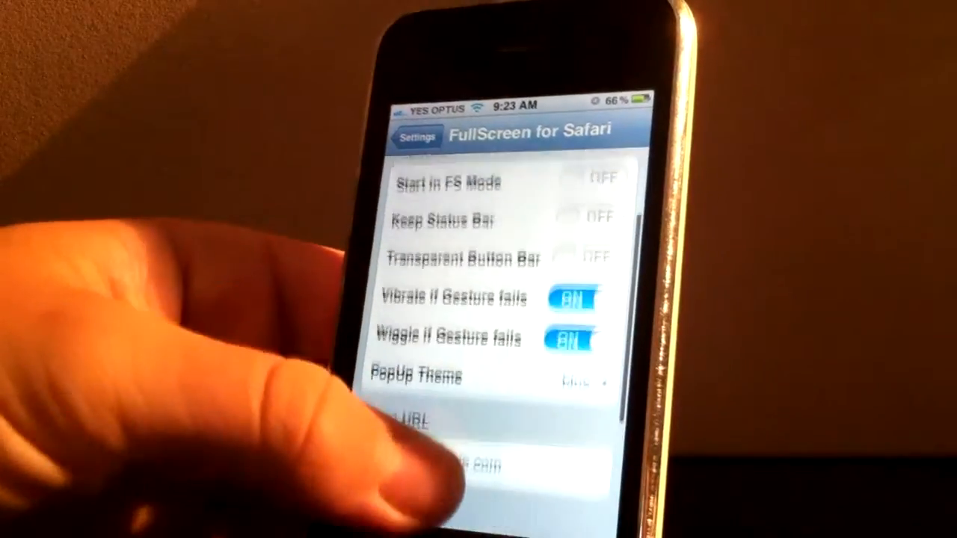